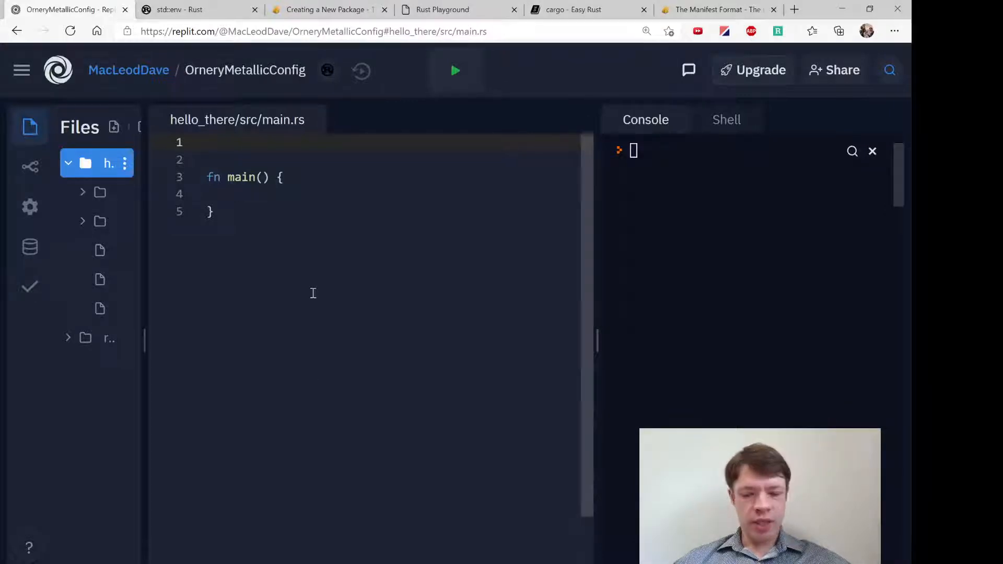
# - Find the Vars struct in the std::env docs and note it at the top of main.rs
pyautogui.write('Args')
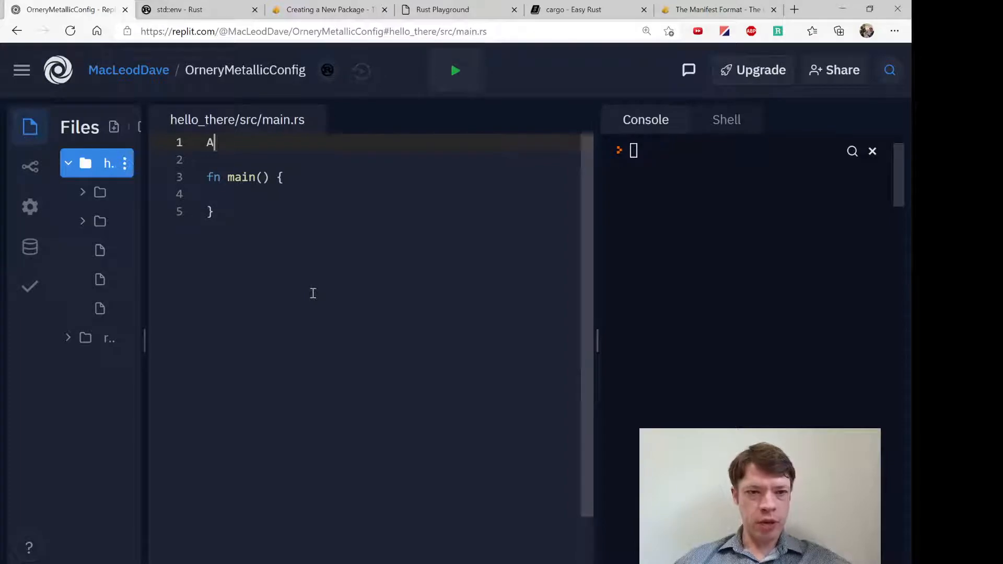
pyautogui.click(188, 10)
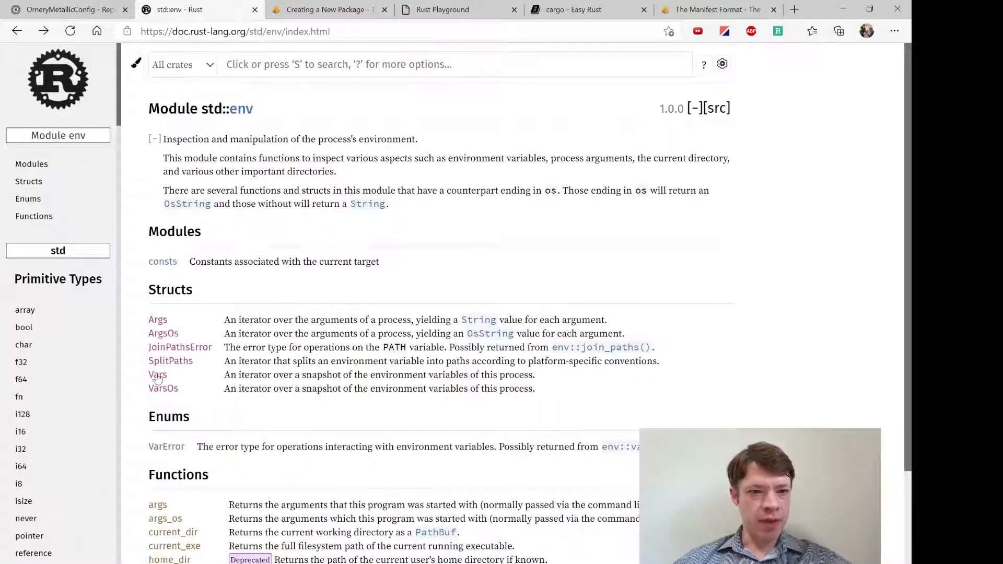
pyautogui.moveTo(363, 374); pyautogui.dragTo(468, 375)
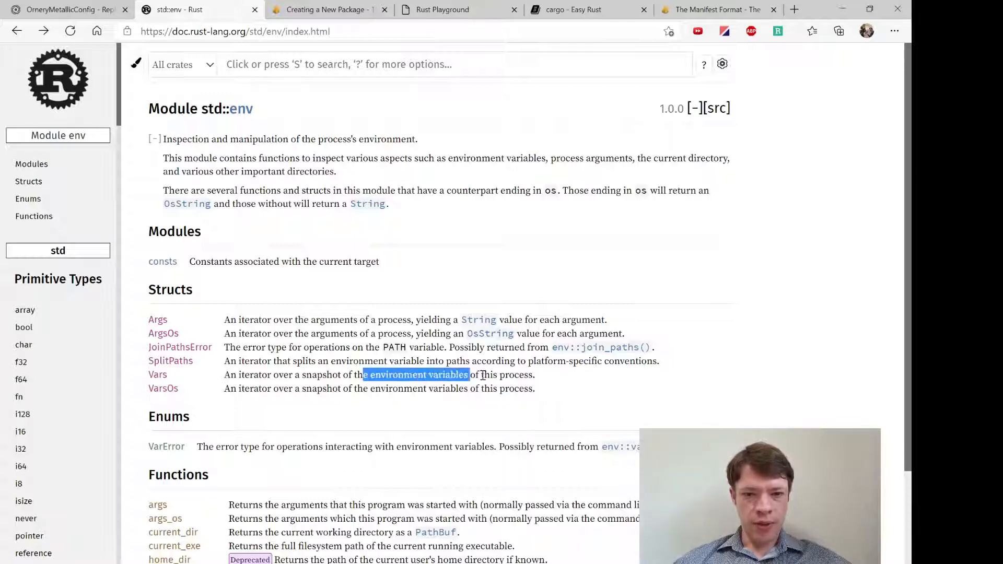
pyautogui.click(62, 10)
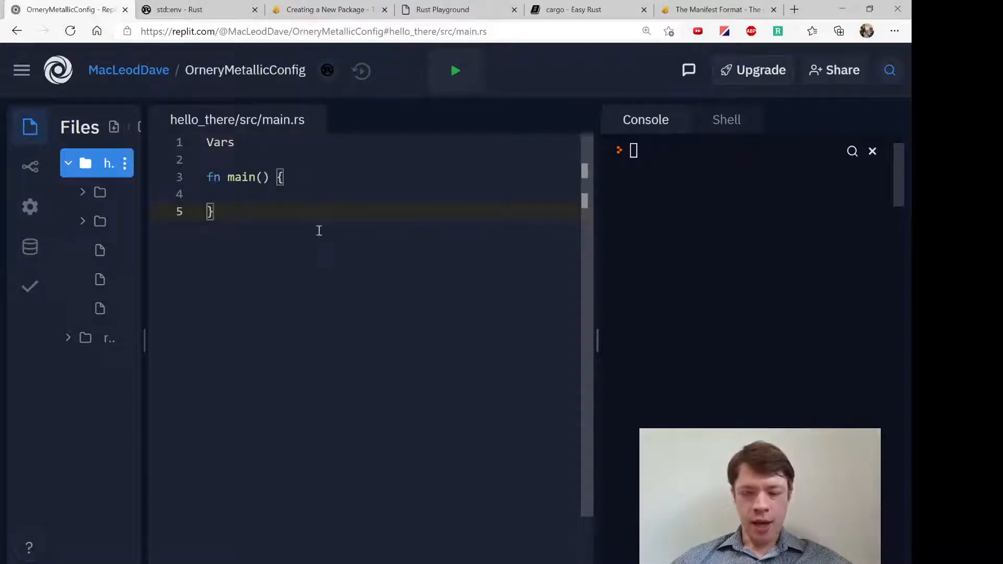
# - Replace the Vars note with a for loop over std::env::vars() in main
pyautogui.press('Backspace')
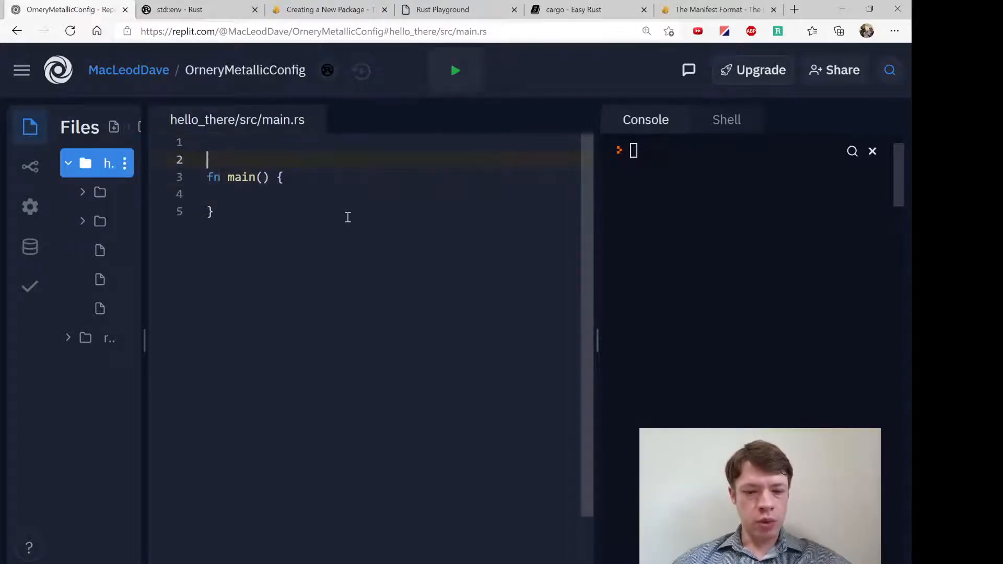
pyautogui.write('use s')
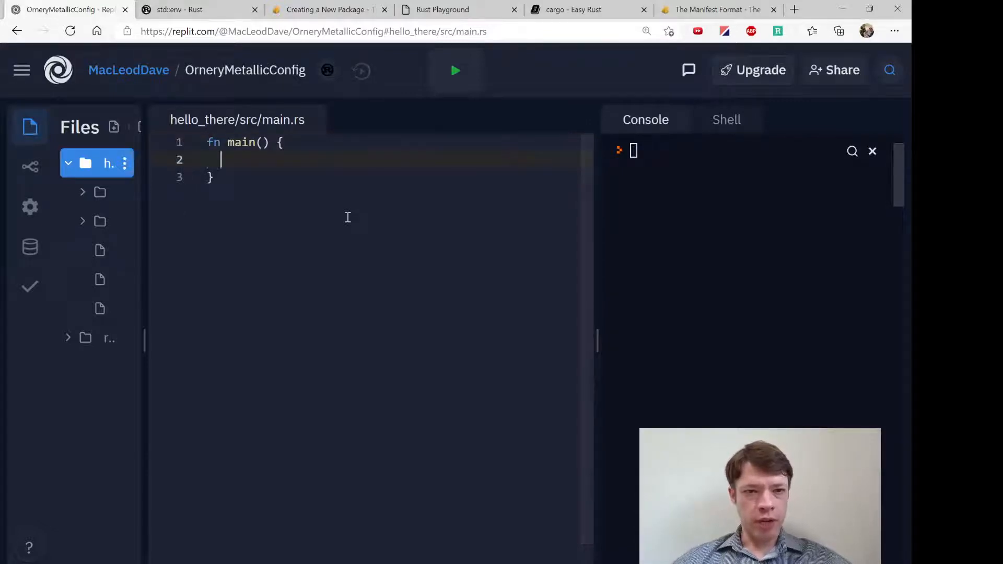
pyautogui.write('for item args')
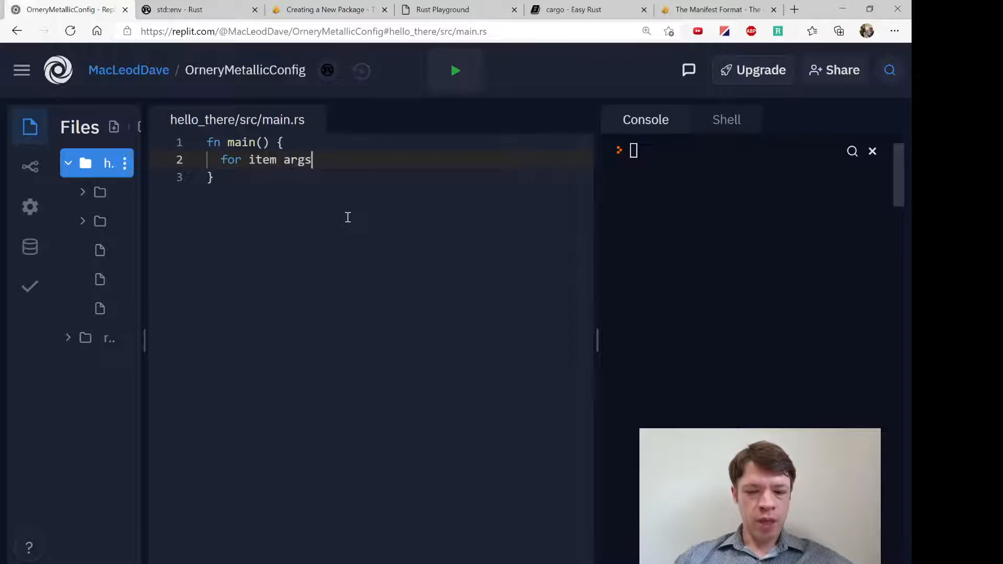
pyautogui.press('Backspace')
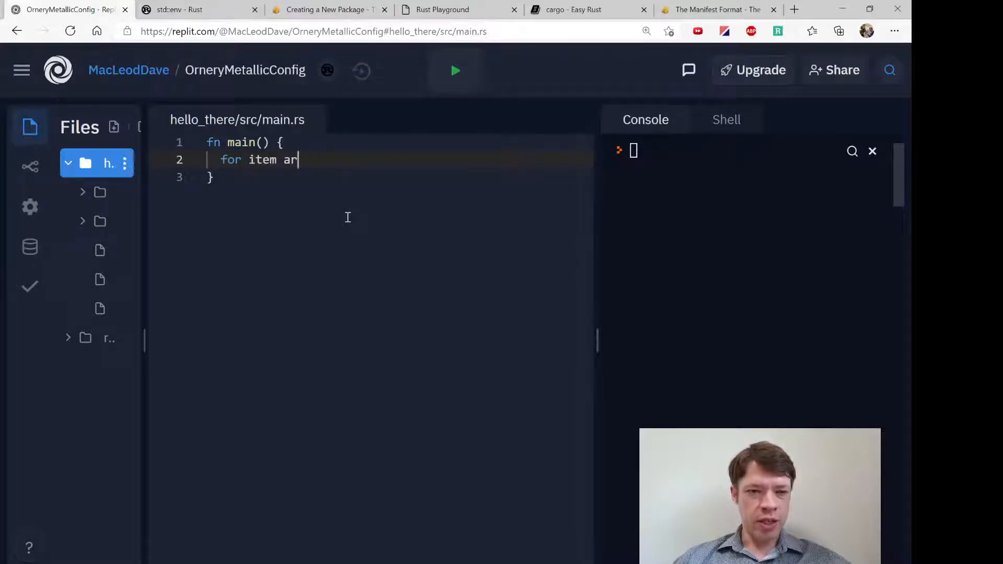
pyautogui.press('Backspace')
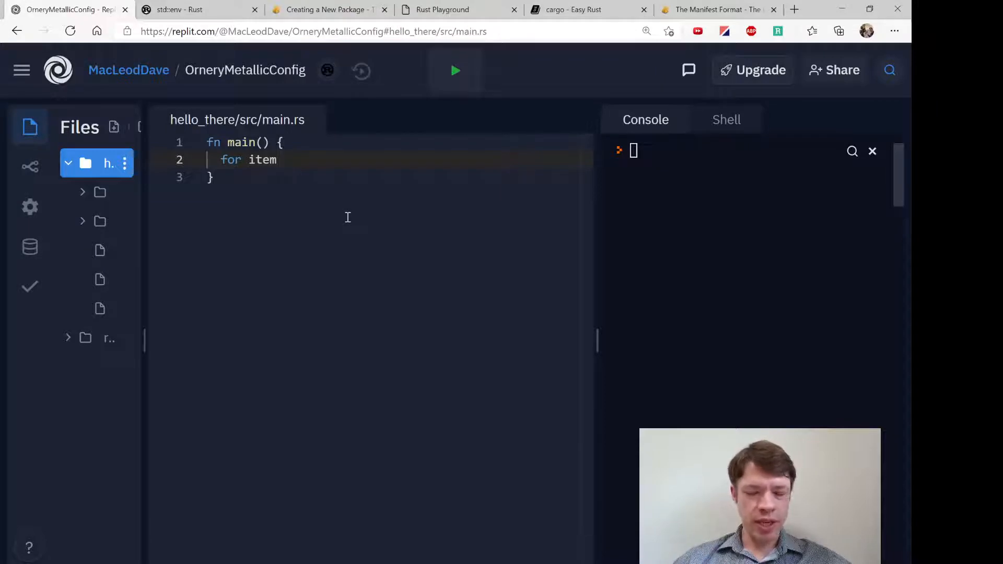
pyautogui.write('in s')
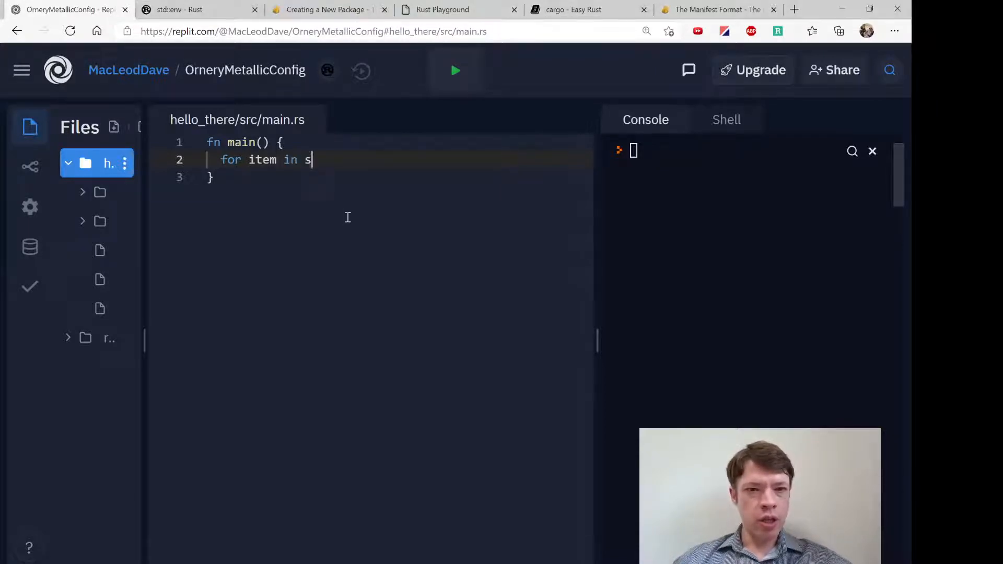
pyautogui.write('td::env::v')
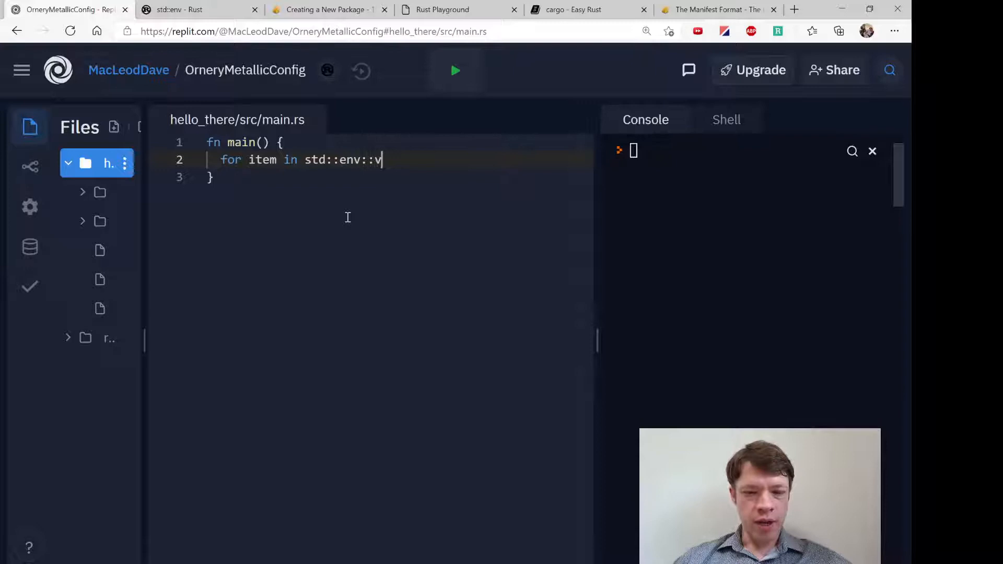
pyautogui.write('ars() {')
pyautogui.write('print')
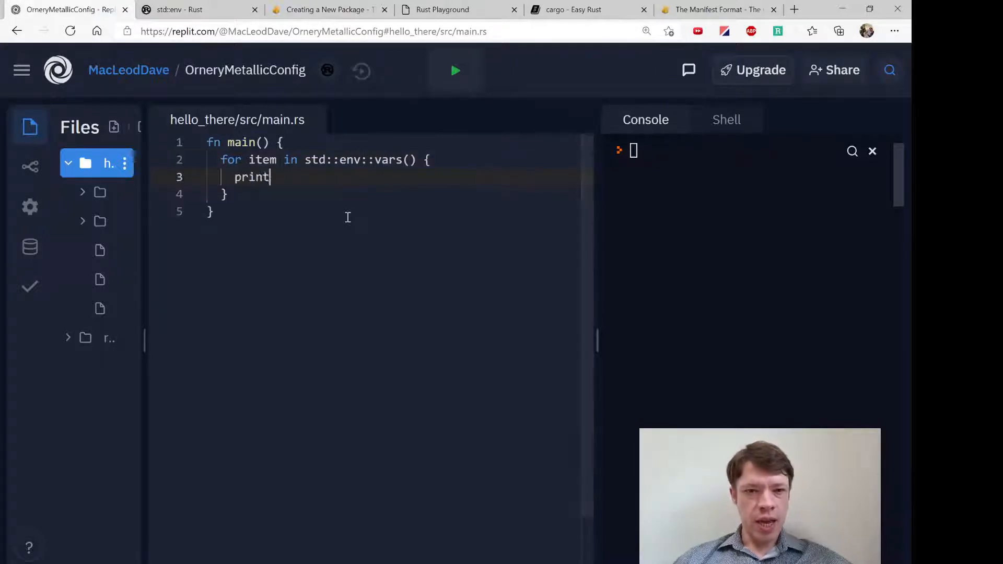
# - Print each item with println!("{:?}", item) and run the program with cargo run
pyautogui.write('ln!("")')
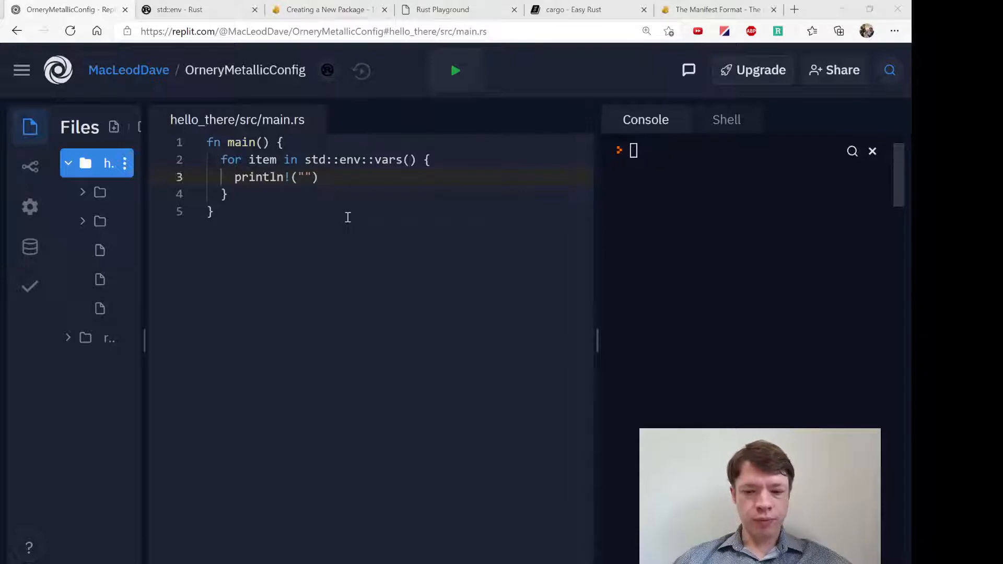
pyautogui.write('{:?}", item);')
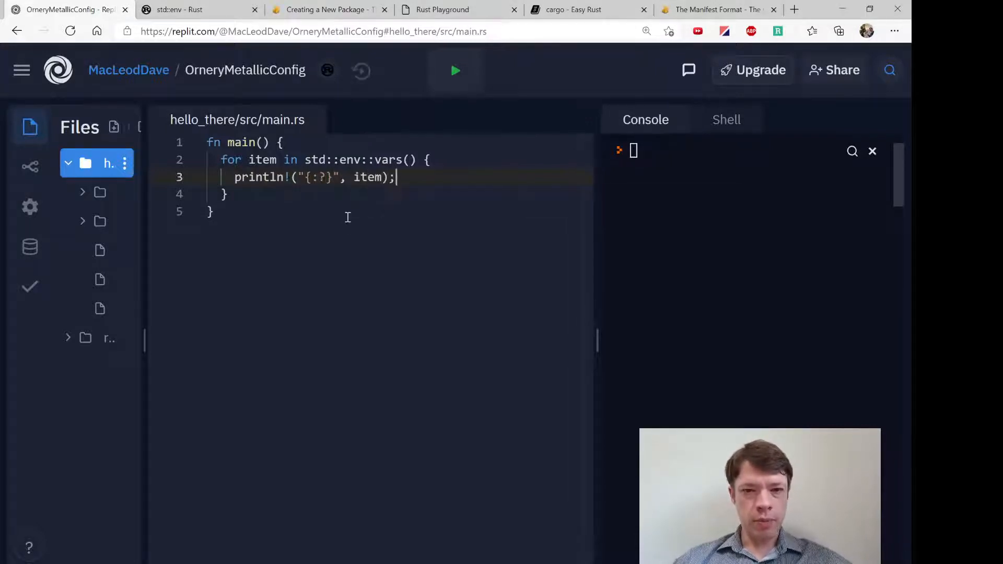
pyautogui.write('car')
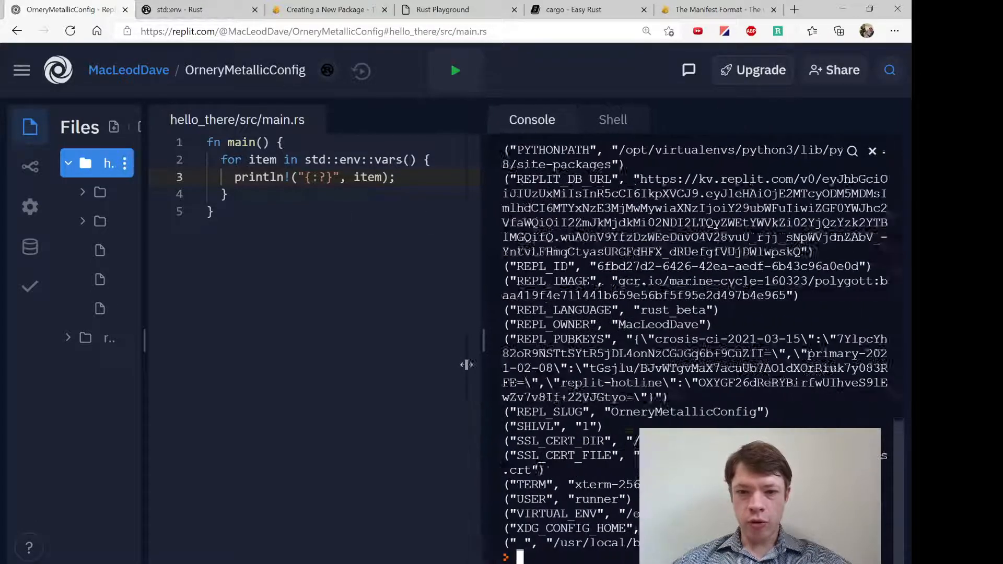
pyautogui.click(456, 71)
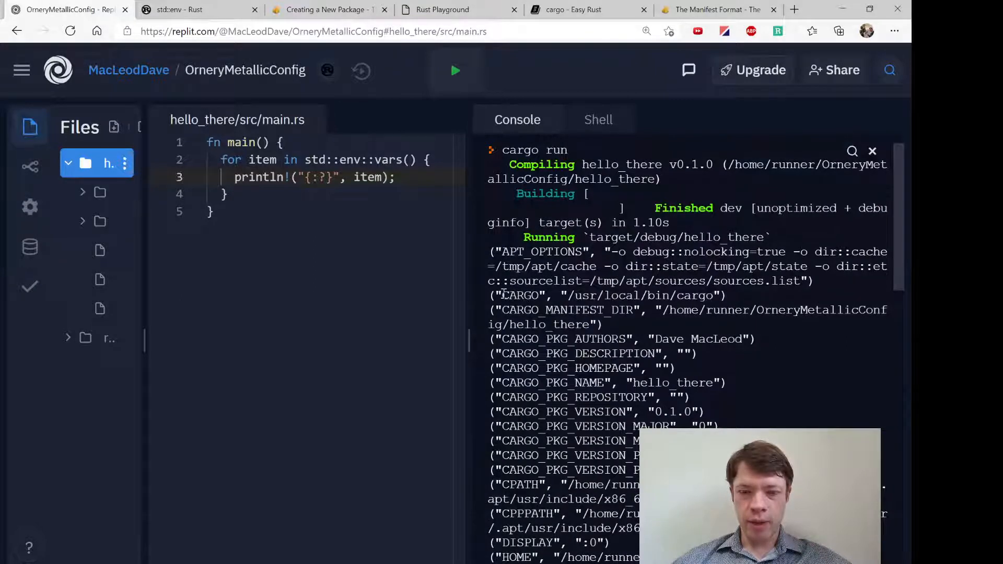
pyautogui.doubleClick(549, 310)
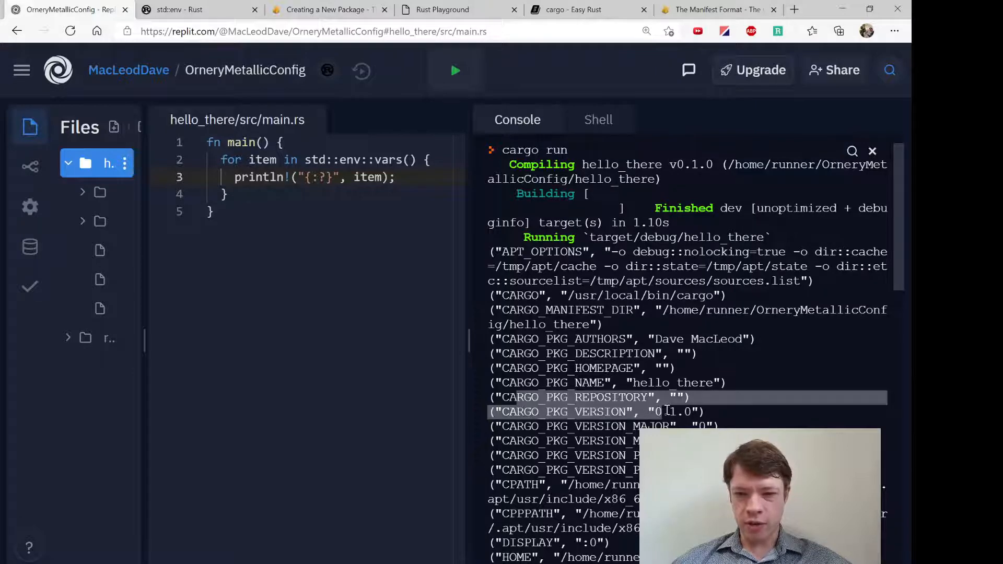
pyautogui.scroll(-3)
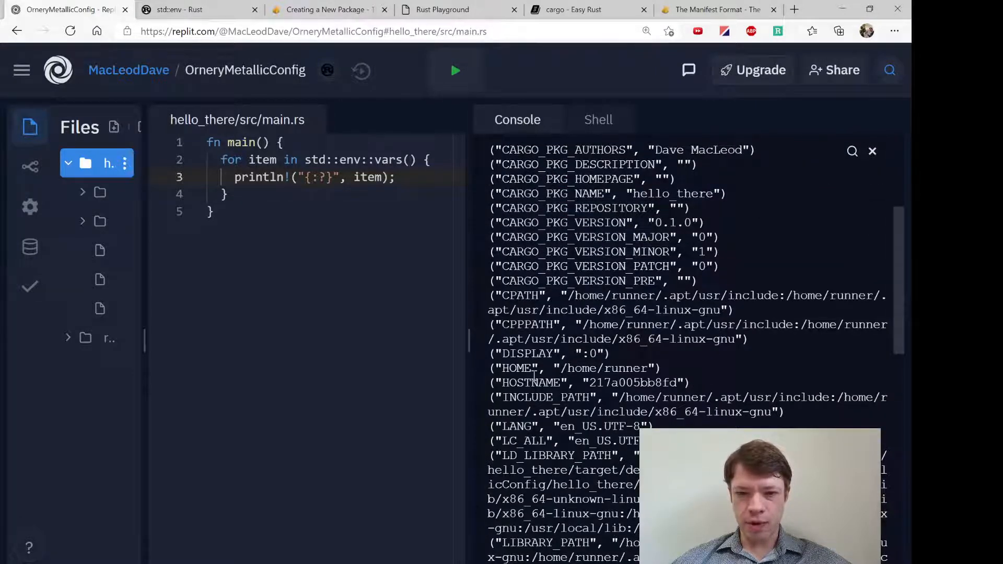
pyautogui.scroll(-3)
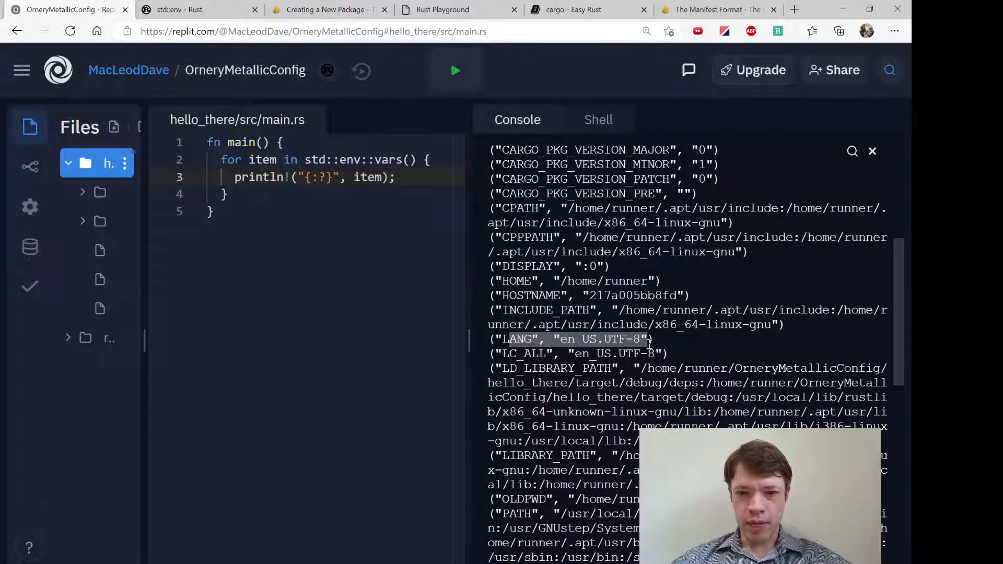
pyautogui.scroll(-3)
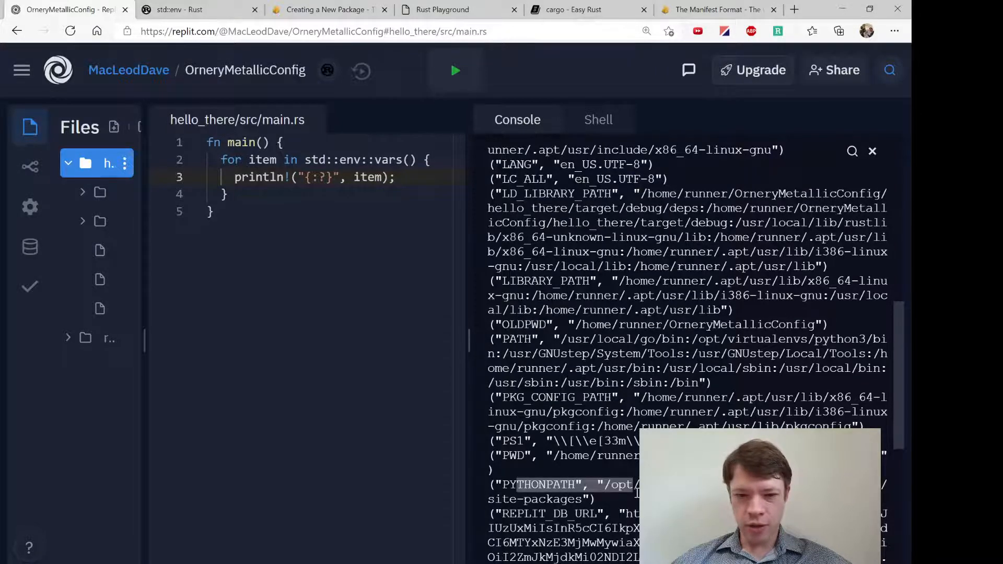
pyautogui.scroll(-3)
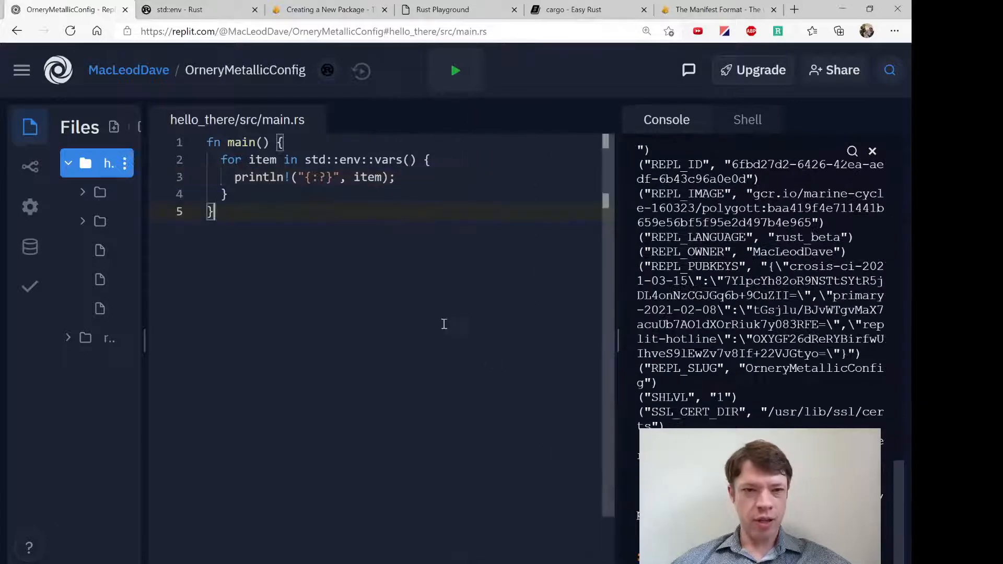
pyautogui.moveTo(381, 472)
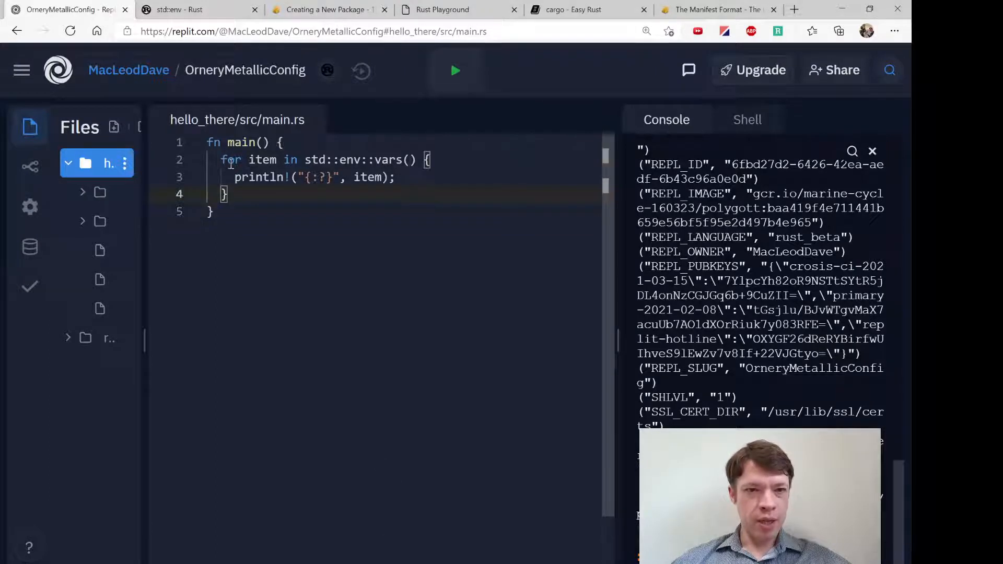
# - Replace the loop with println!("{}", env!("REPL_SLUG")) and start a second env! print
pyautogui.moveTo(221, 159); pyautogui.dragTo(229, 194)
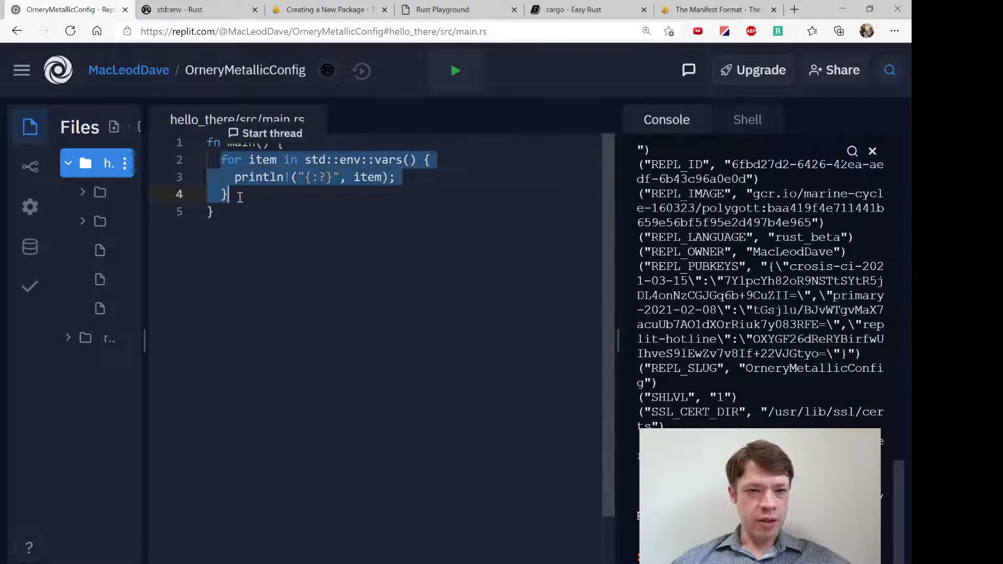
pyautogui.write('env')
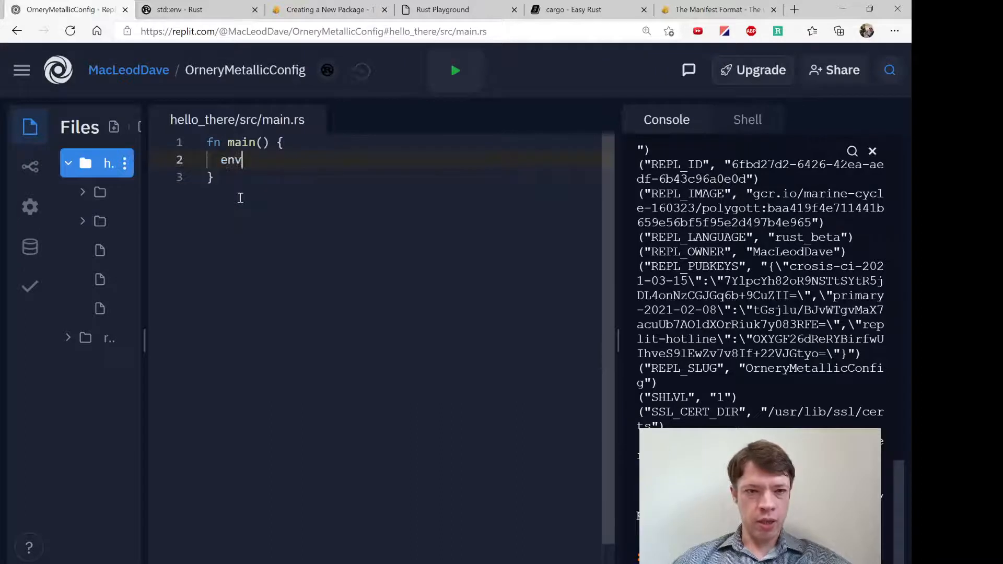
pyautogui.write('!("')
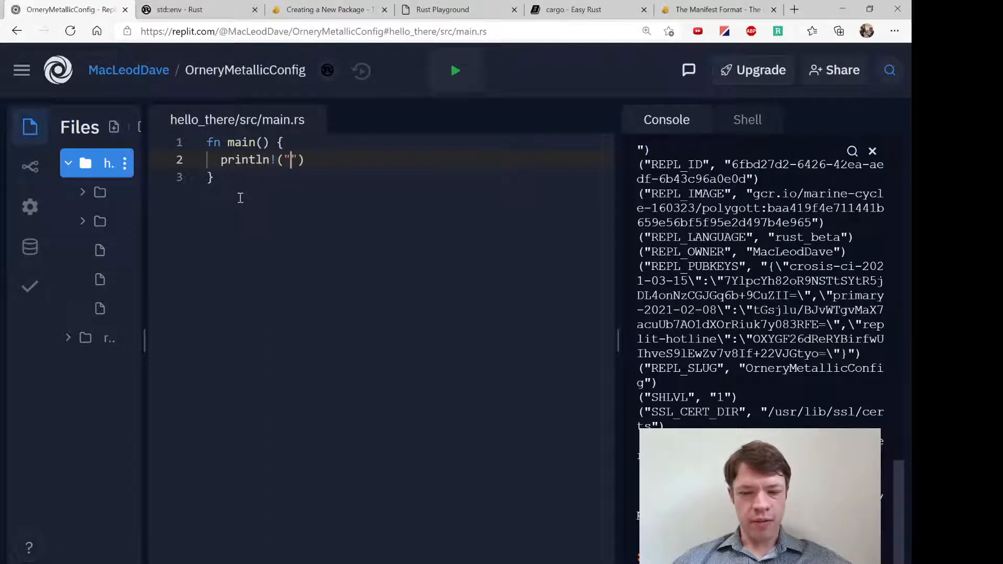
pyautogui.write('{},')
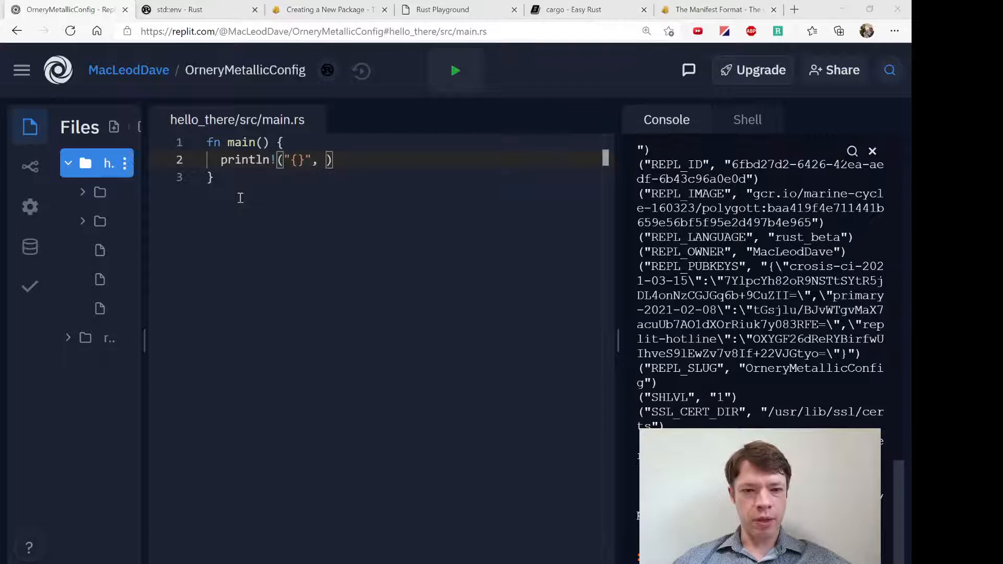
pyautogui.write('env!()')
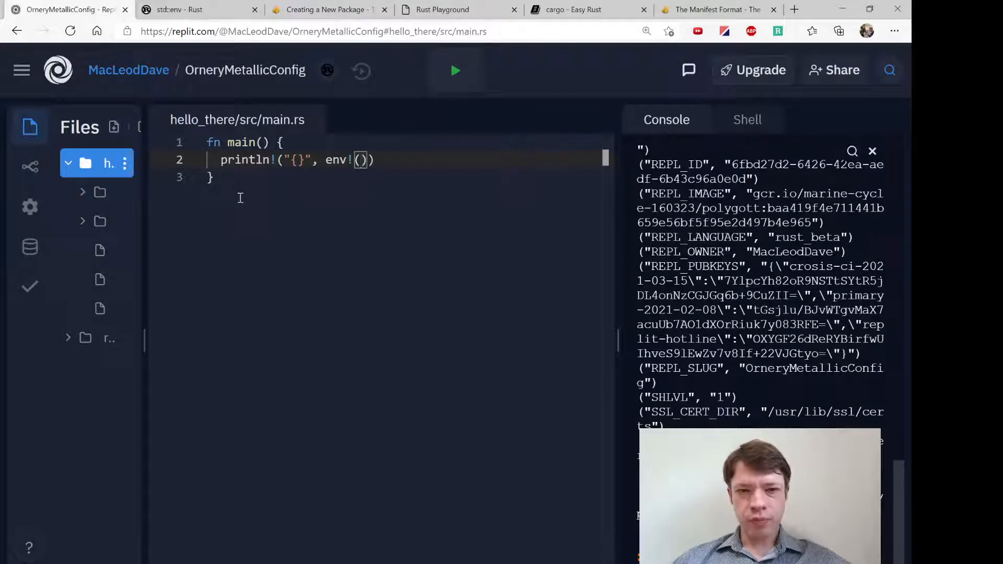
pyautogui.write('""')
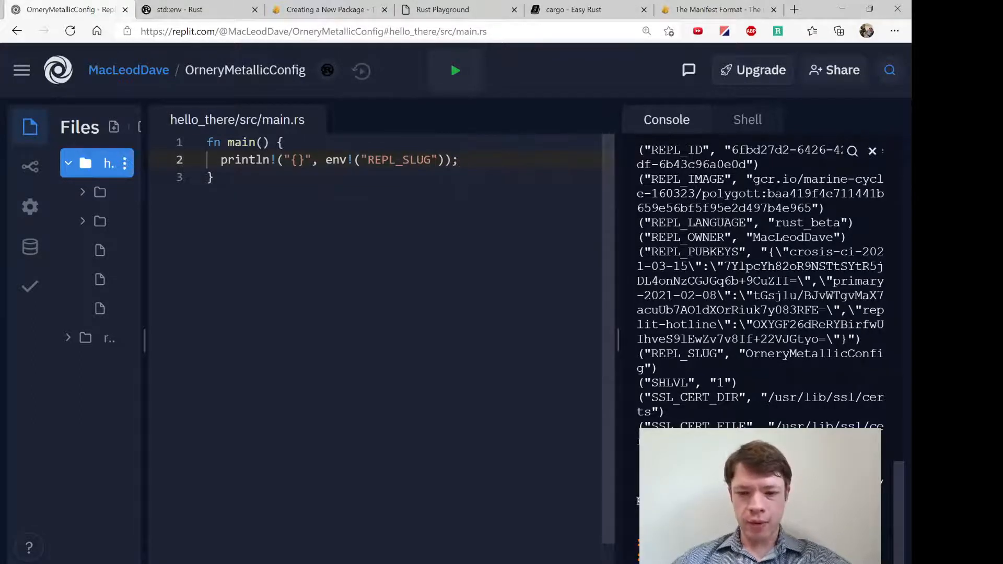
pyautogui.scroll(-3)
pyautogui.write('println!("{}", env!')
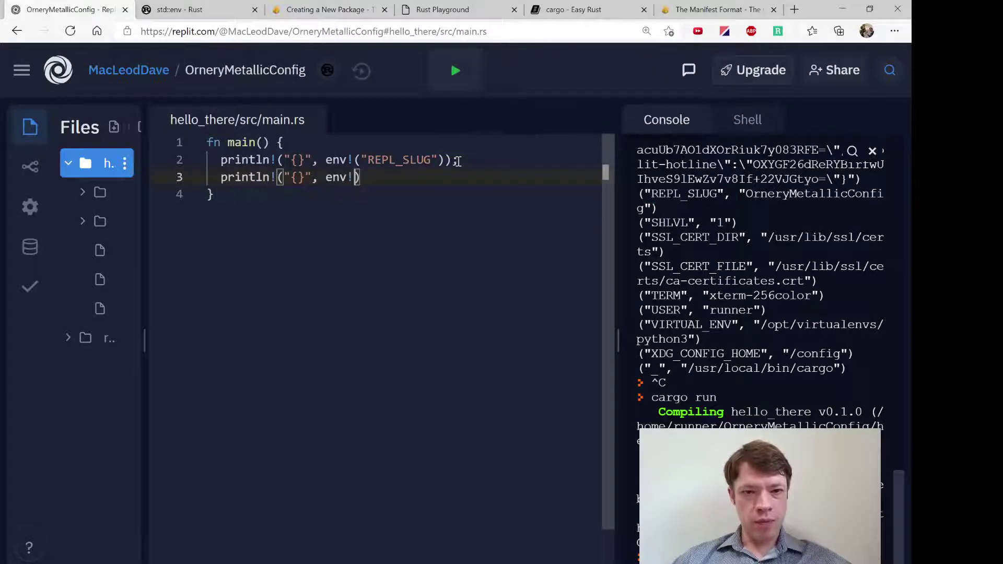
# - Add a second println of an env! USER variable and run cargo, reading the compile error
pyautogui.write('"USER"')
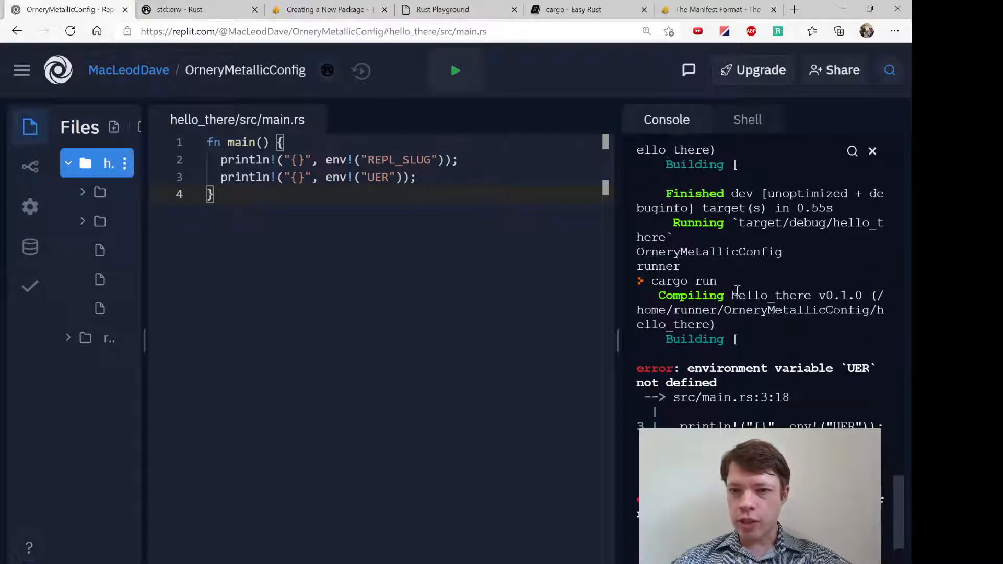
pyautogui.scroll(-3)
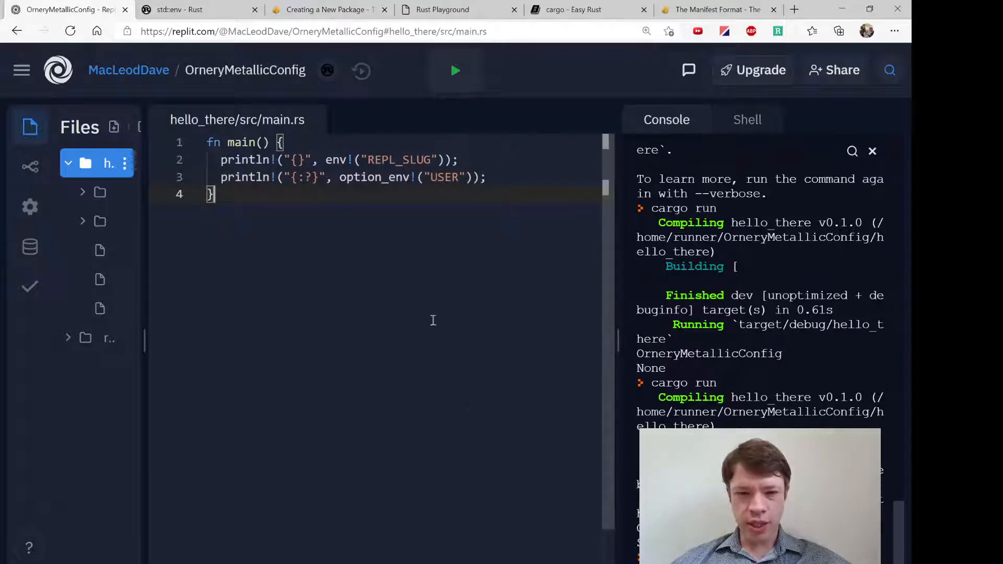
pyautogui.moveTo(438, 245)
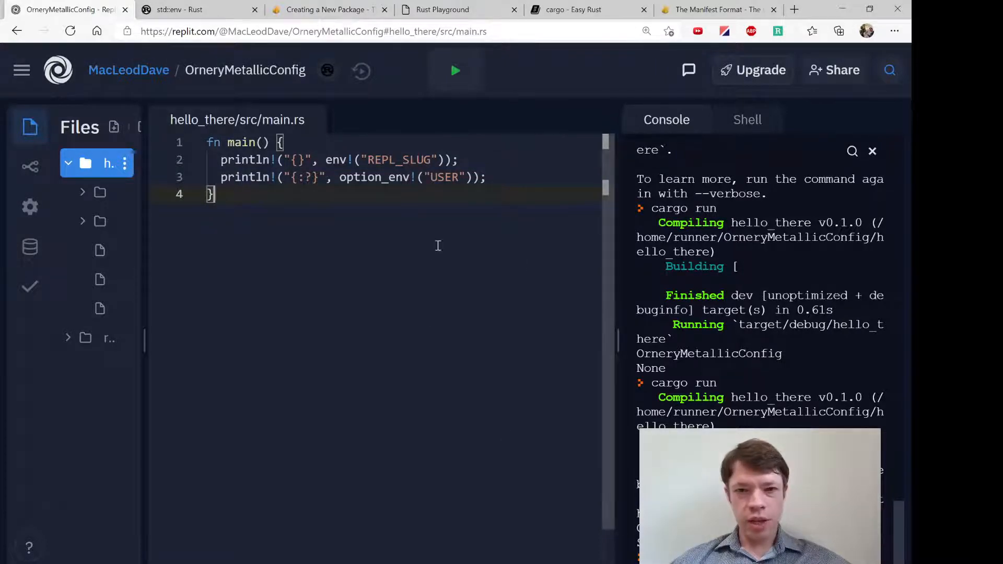
# - Debug-print option_env!("USER"), run it, and scroll the console's variable listing to the USER entry
pyautogui.moveTo(221, 159); pyautogui.dragTo(476, 177)
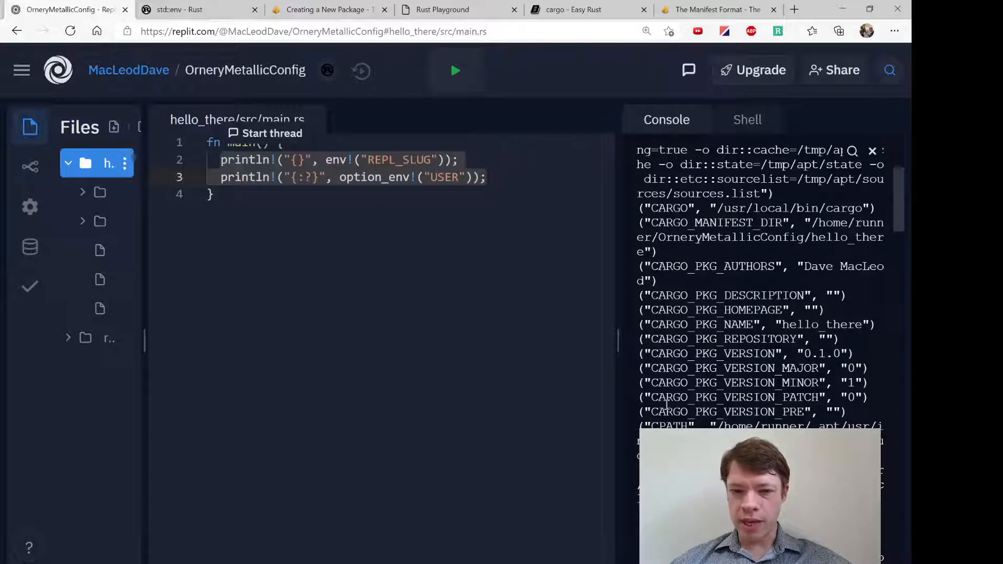
pyautogui.scroll(-3)
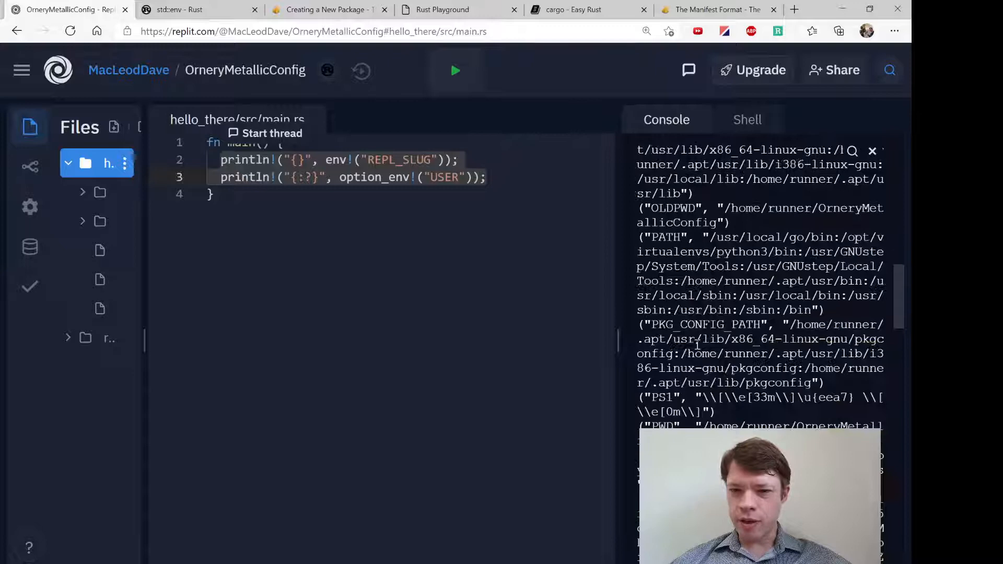
pyautogui.scroll(-3)
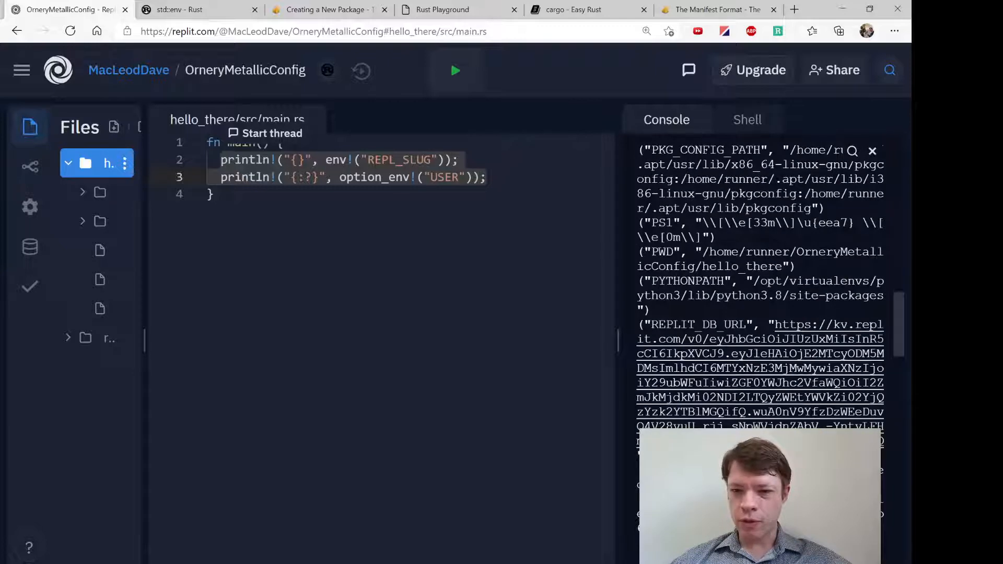
pyautogui.scroll(-3)
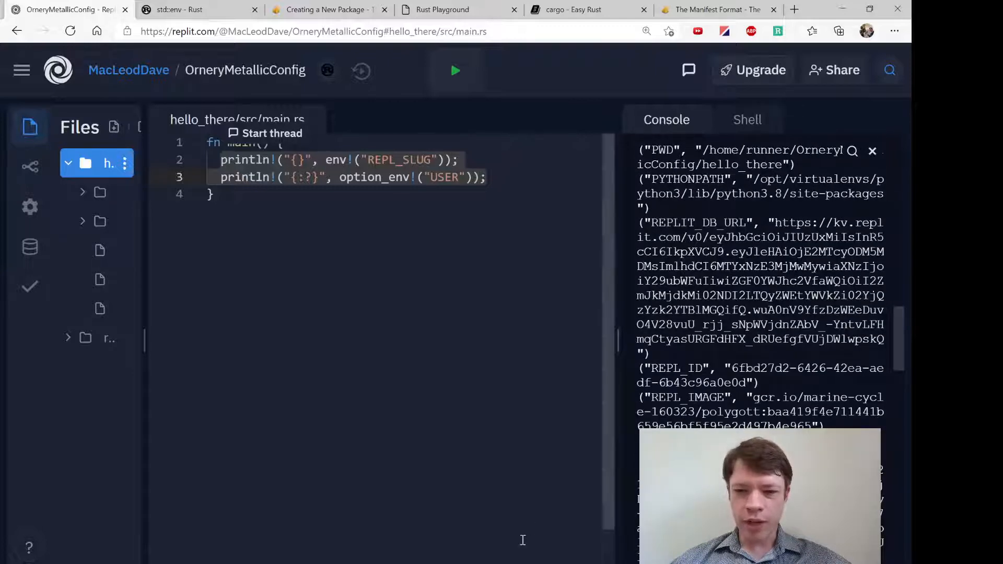
pyautogui.scroll(-3)
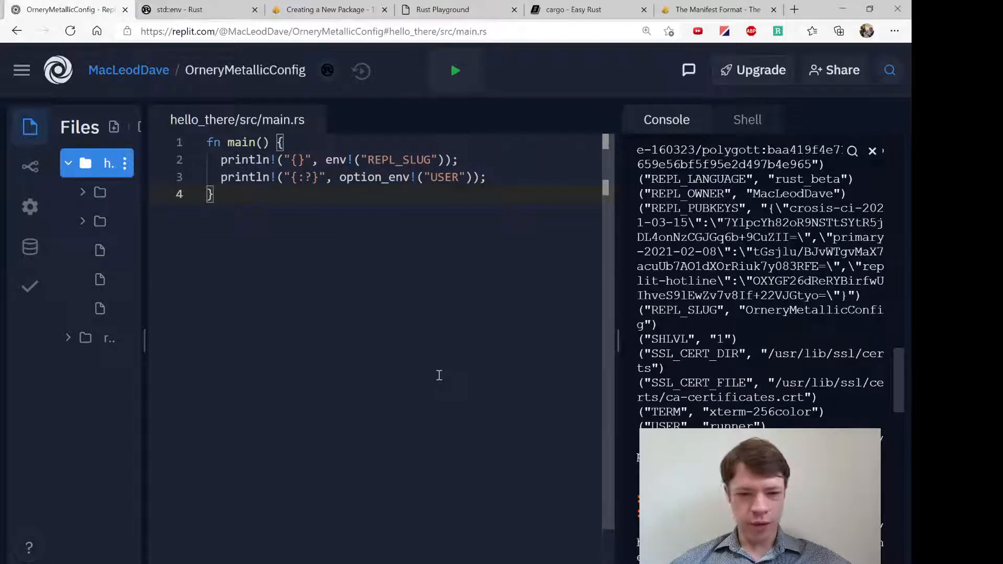
# - Browse the std::env documentation's Functions list, then return to main.rs
pyautogui.click(183, 9)
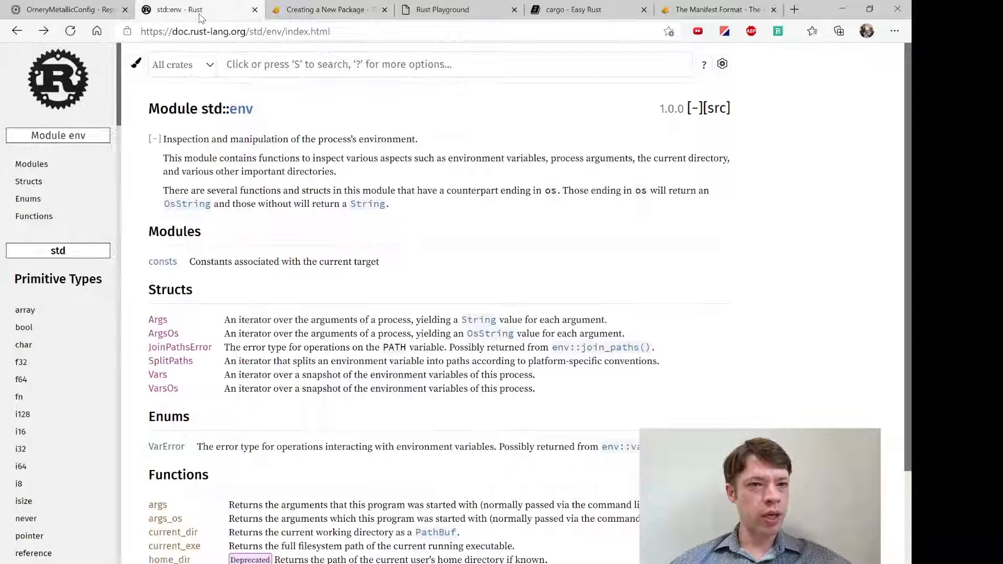
pyautogui.scroll(-3)
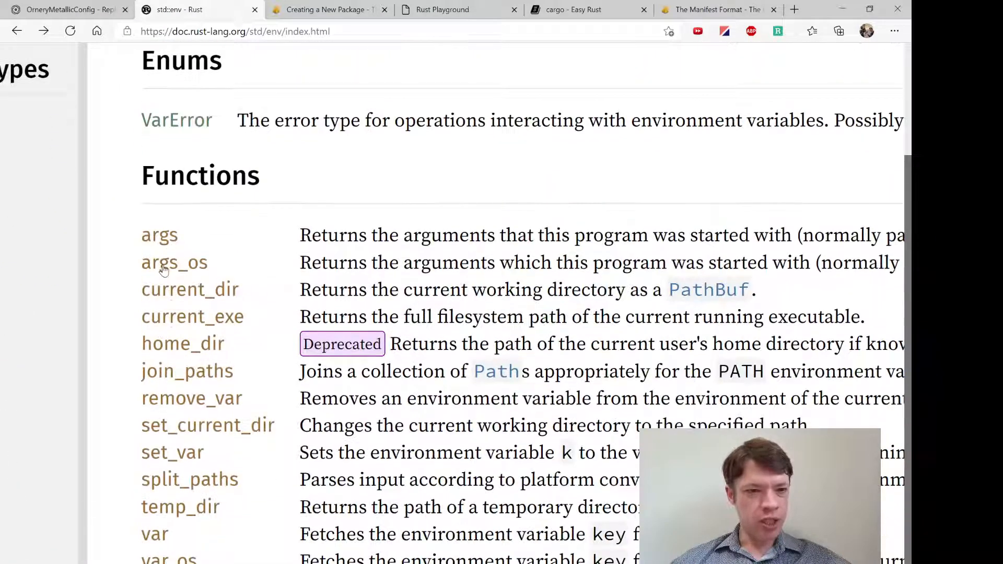
pyautogui.scroll(-3)
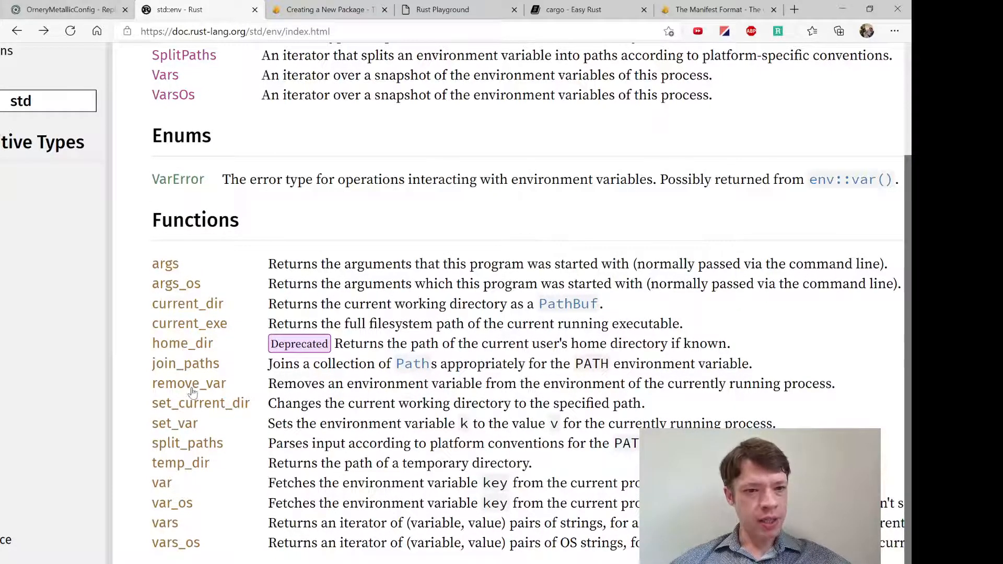
pyautogui.click(63, 10)
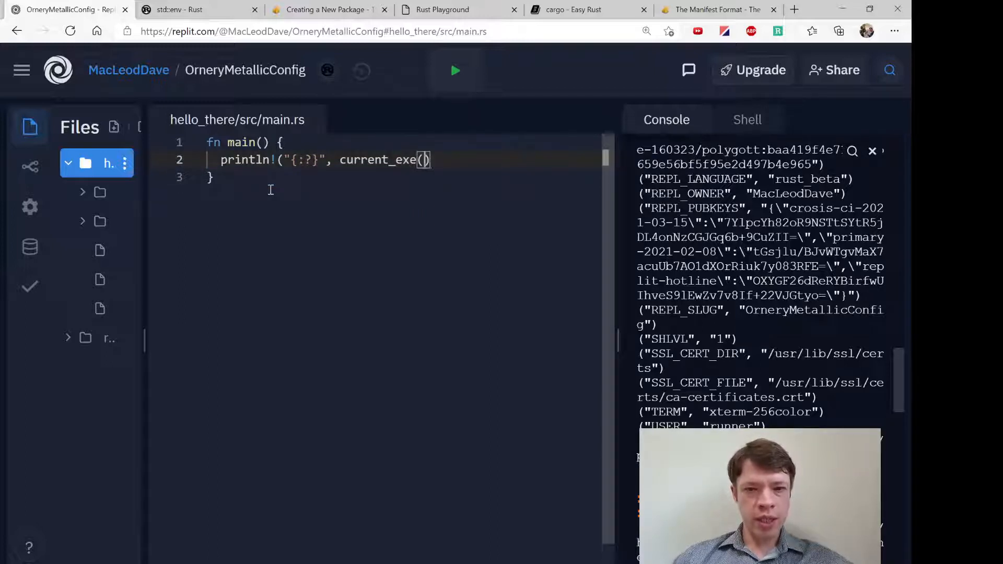
# - Make main debug-print std::env::current_exe() and run it with cargo
pyautogui.write(');')
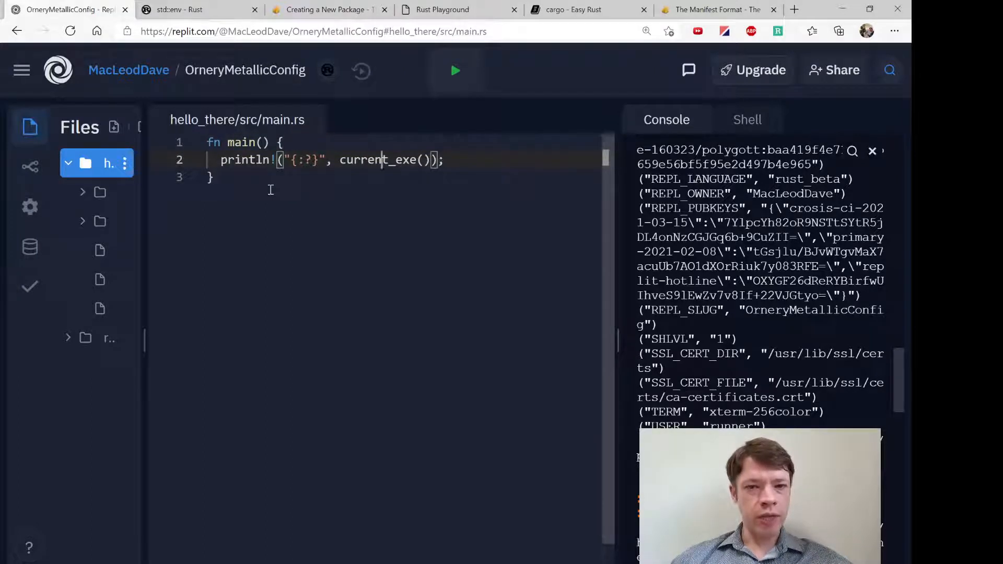
pyautogui.write('use')
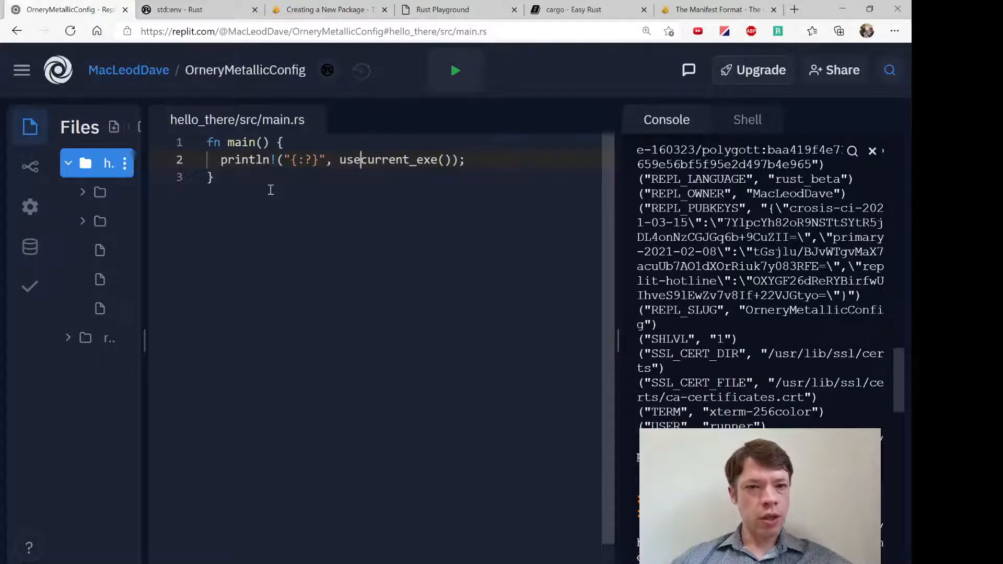
pyautogui.write('std::nev')
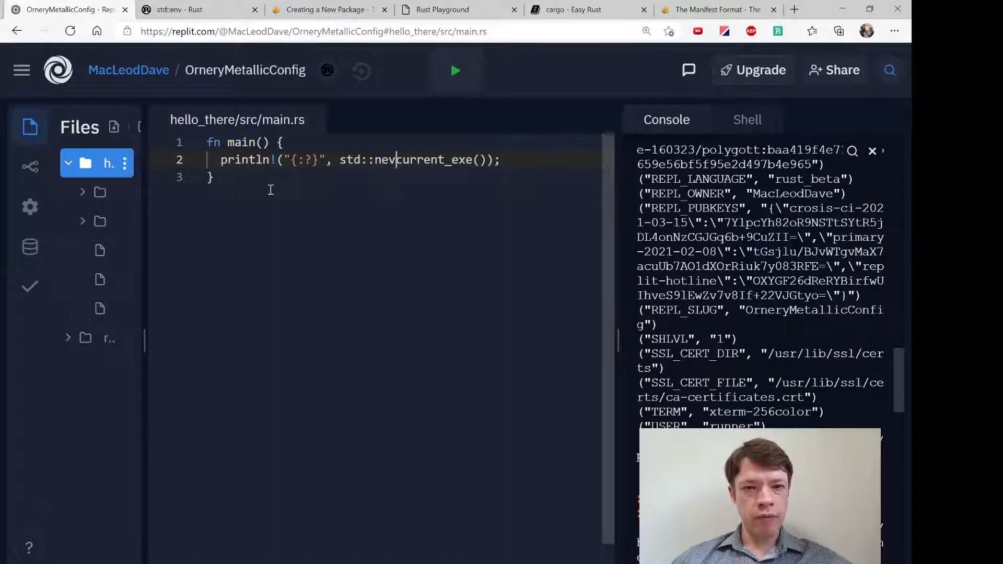
pyautogui.write('::')
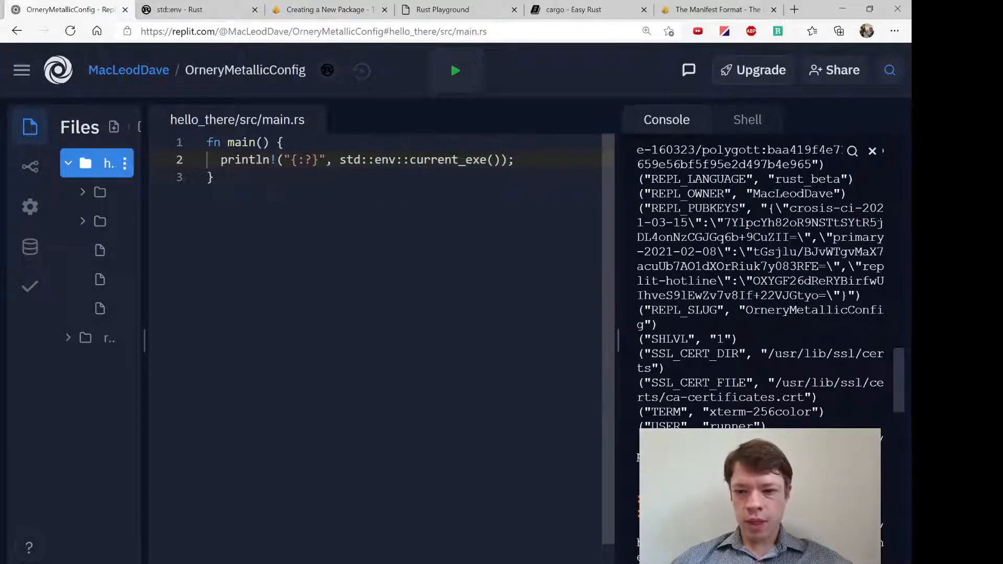
pyautogui.click(456, 71)
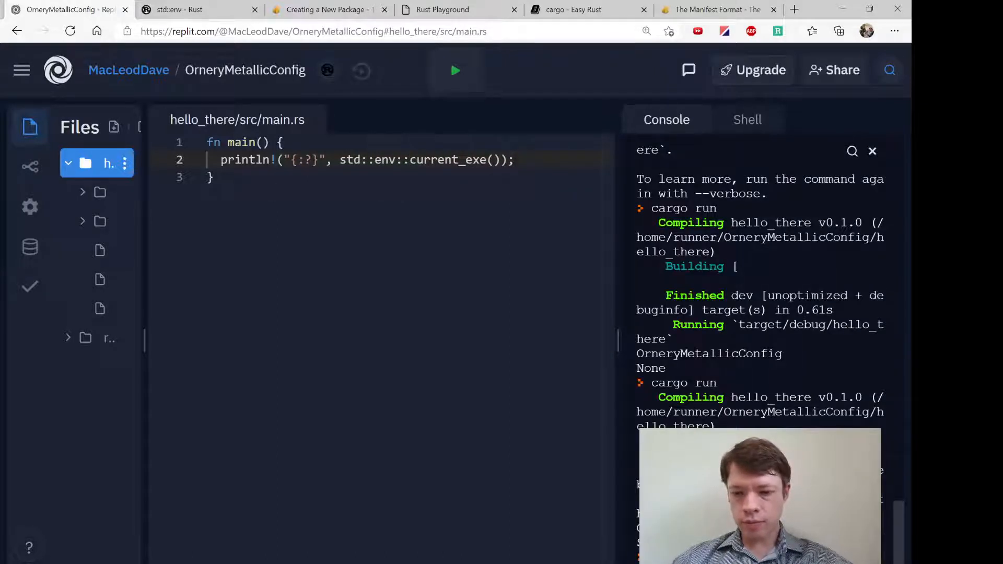
pyautogui.scroll(-3)
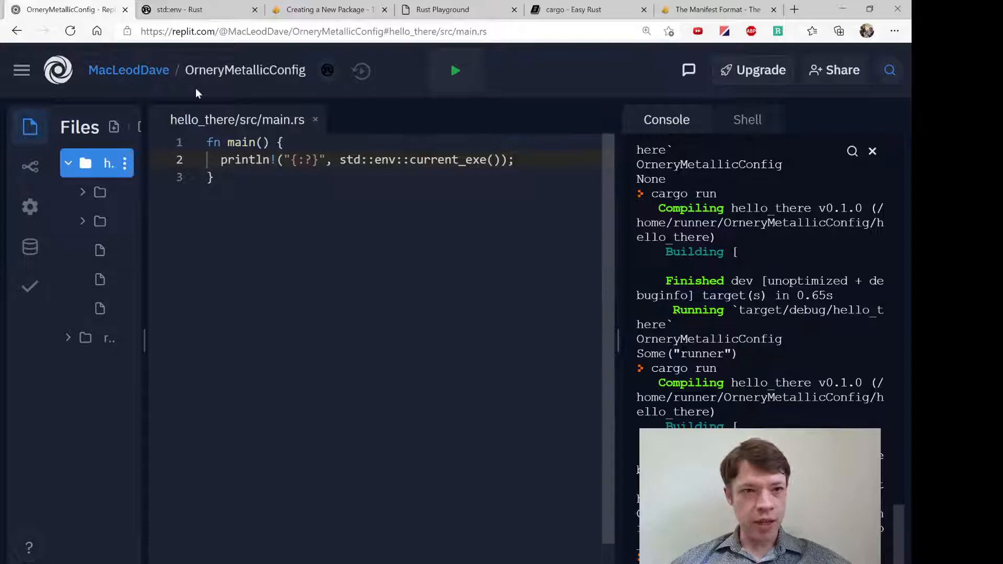
pyautogui.click(180, 9)
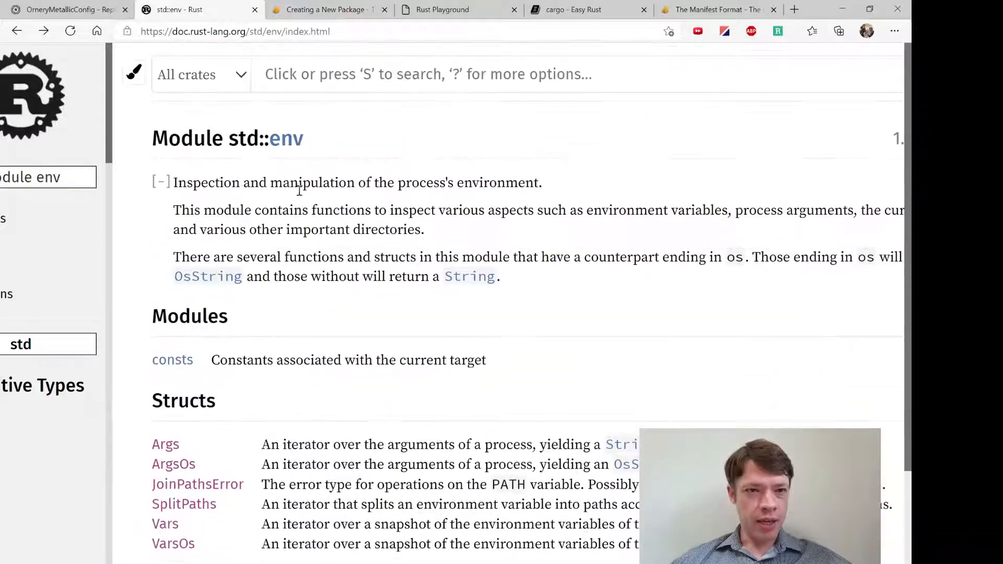
# - Scroll the std::env module page down past Structs and Enums to the Functions list
pyautogui.scroll(-3)
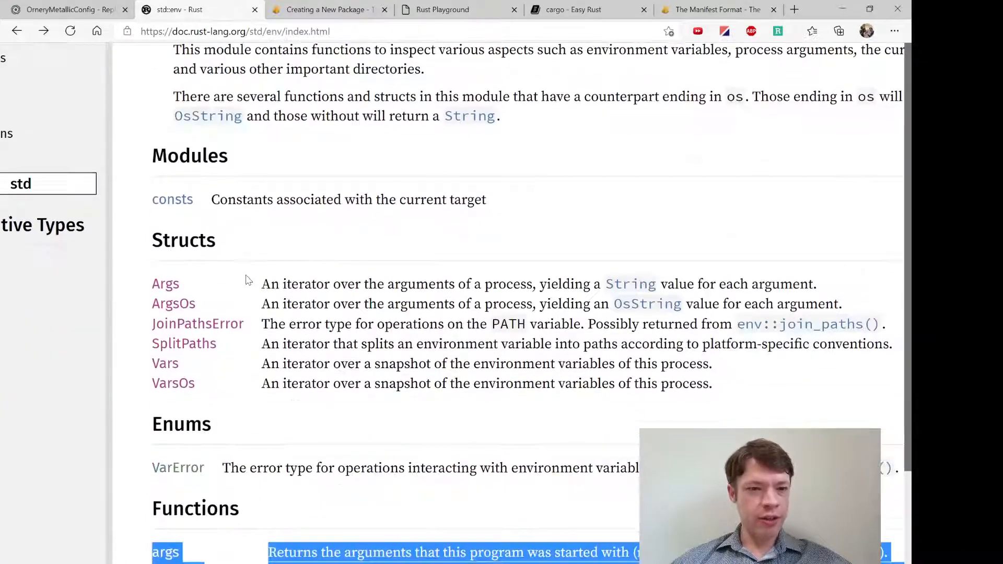